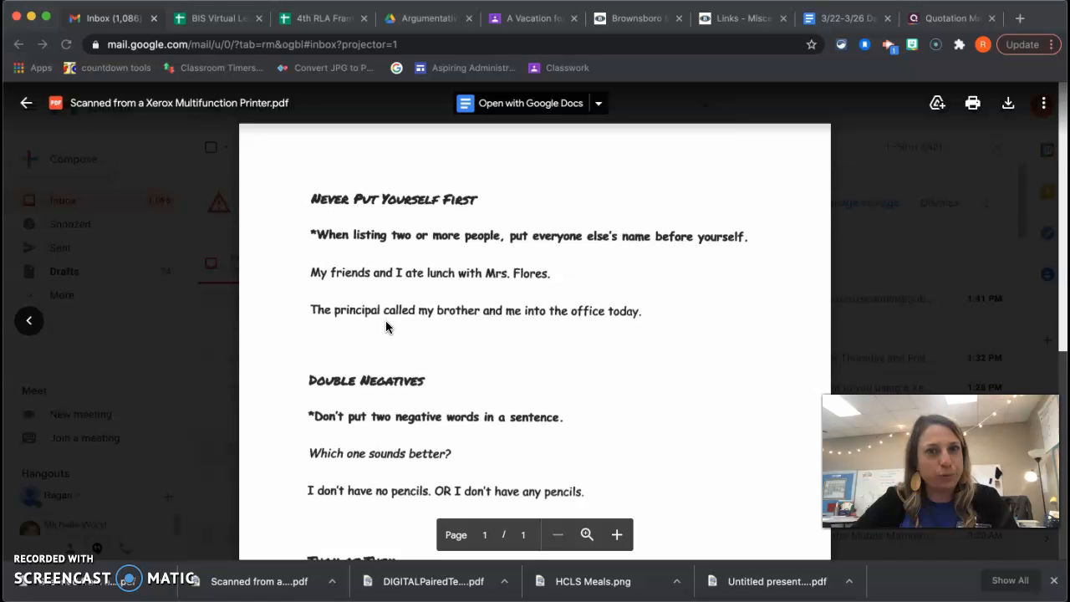
pyautogui.scroll(-3)
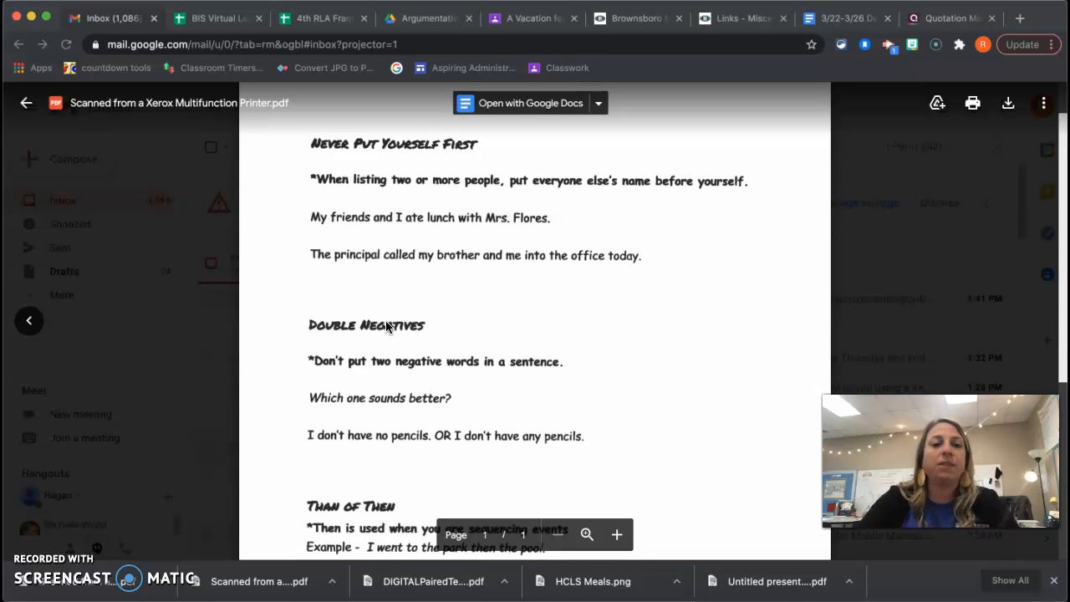
pyautogui.scroll(-3)
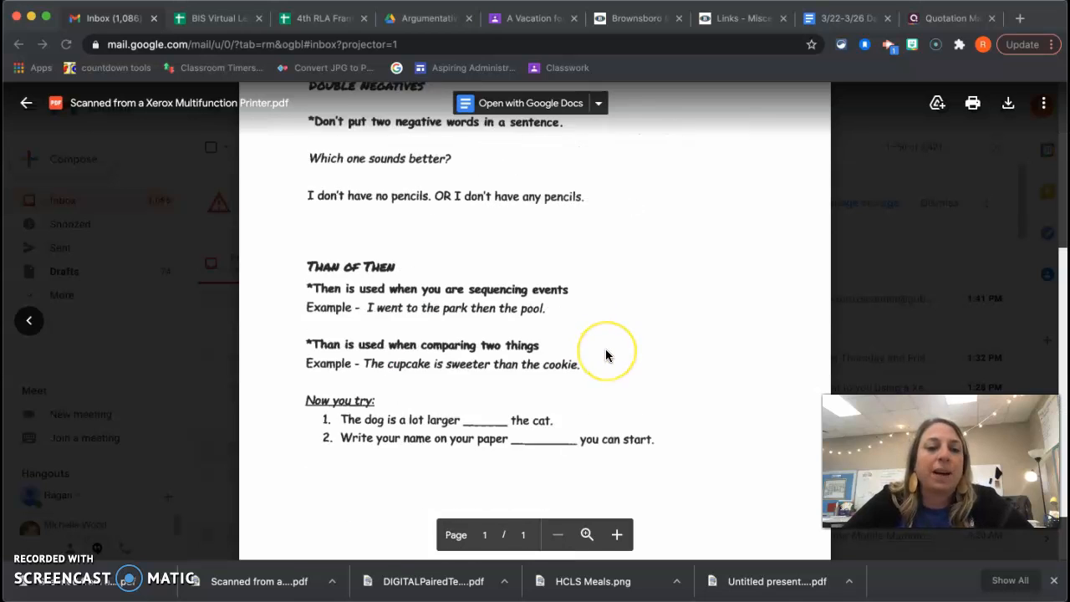
pyautogui.scroll(-3)
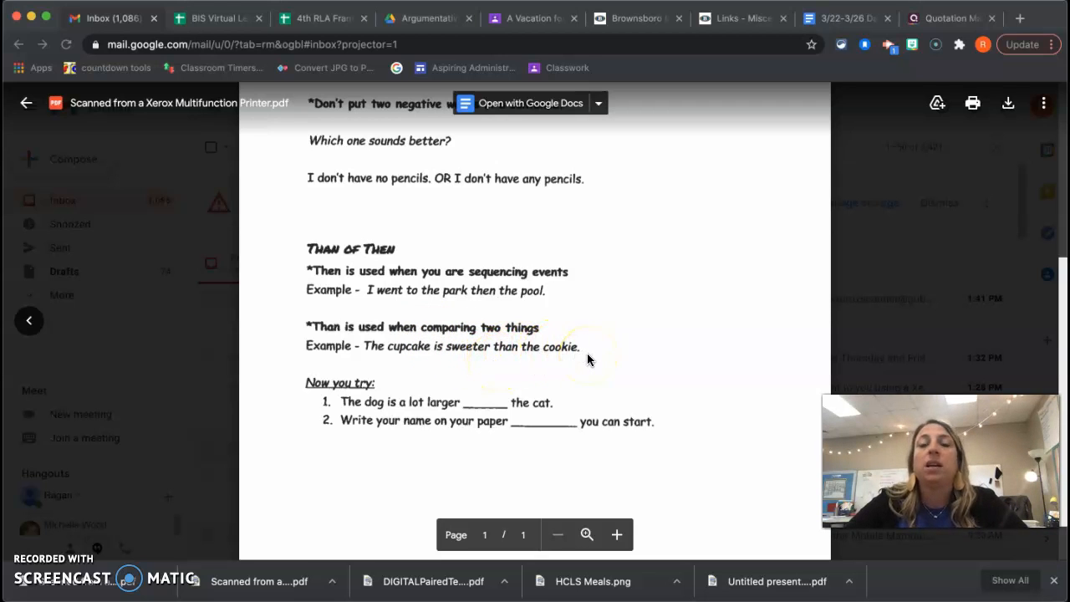
pyautogui.moveTo(464, 297)
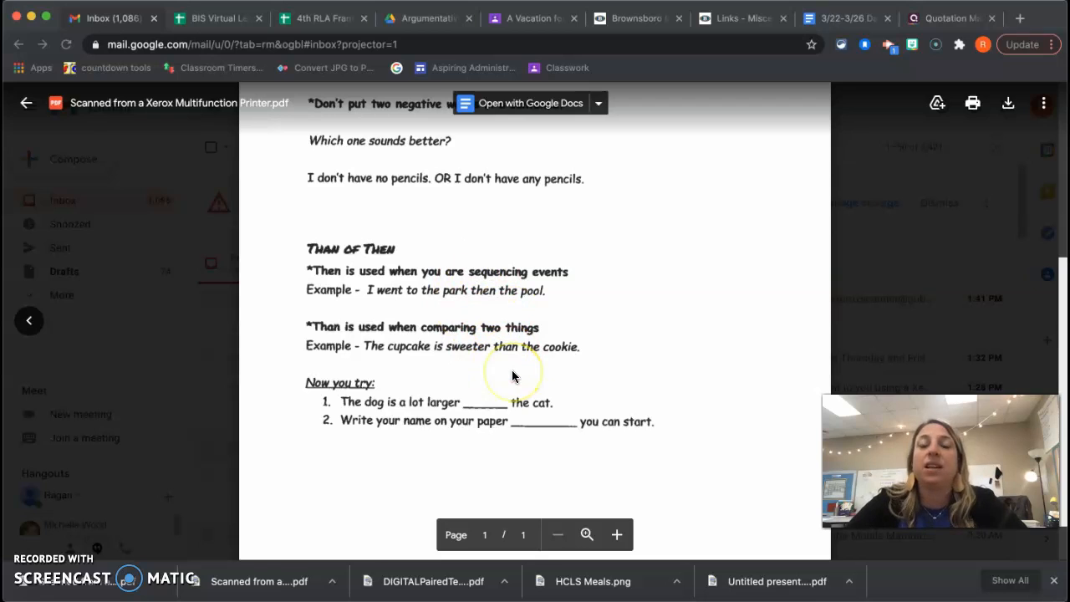
pyautogui.moveTo(479, 393)
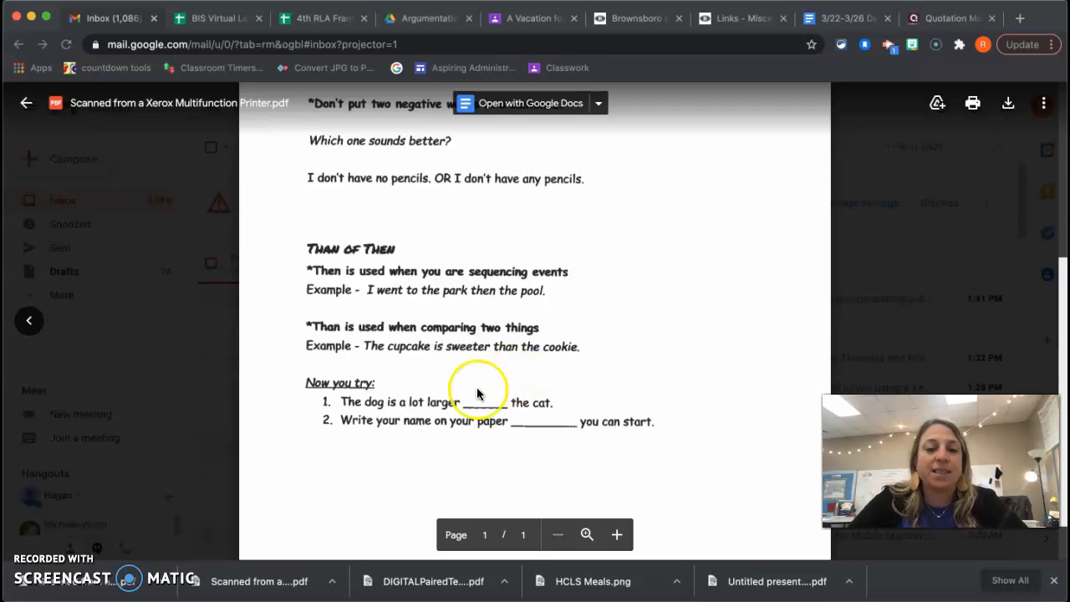